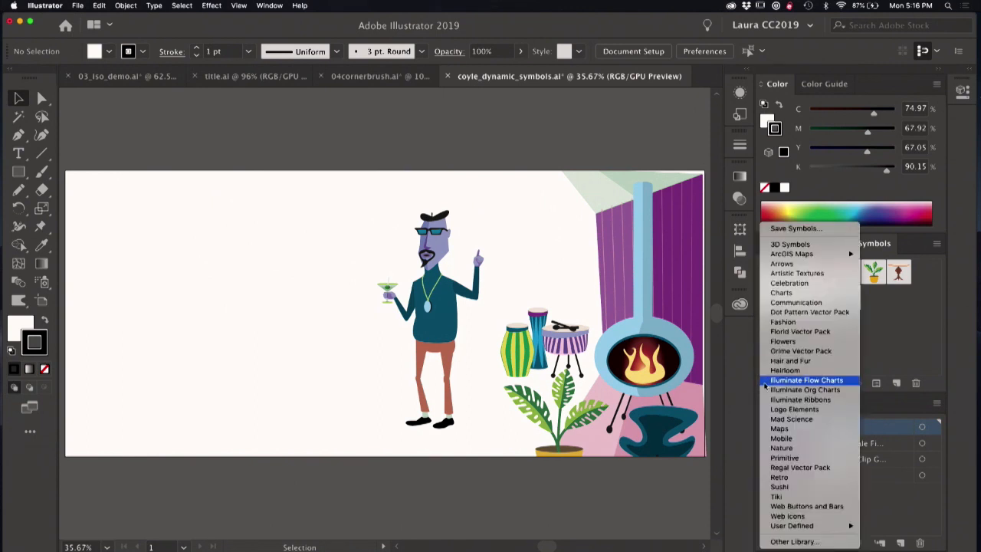
mouse_move(776, 497)
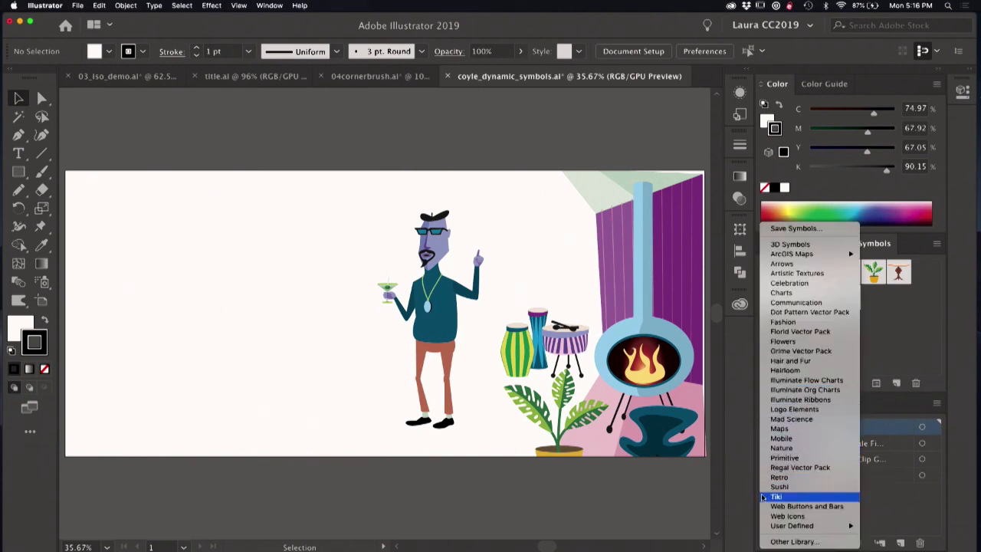
Select the Male Figure instance and break its link so it becomes plain grouped artwork.
click(776, 497)
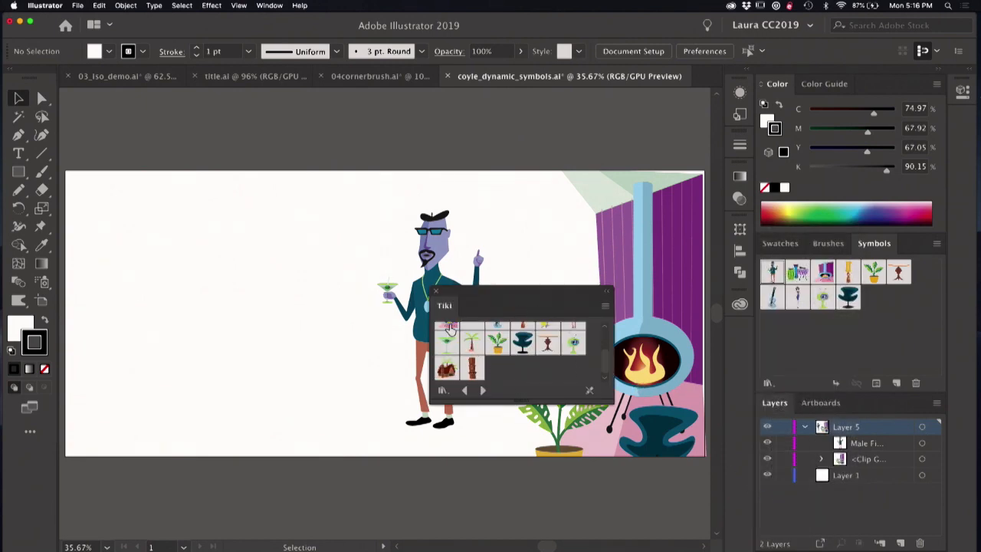
click(588, 391)
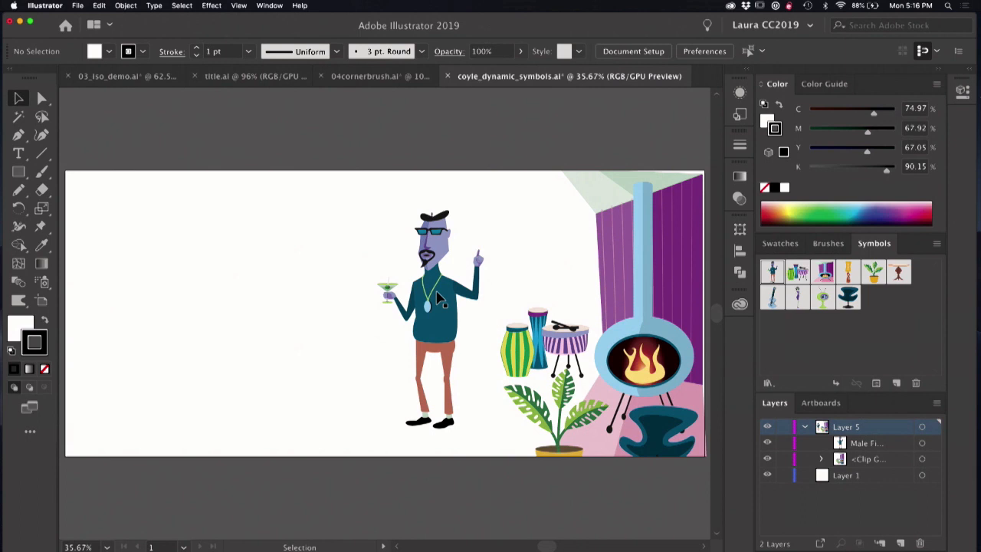
mouse_move(454, 340)
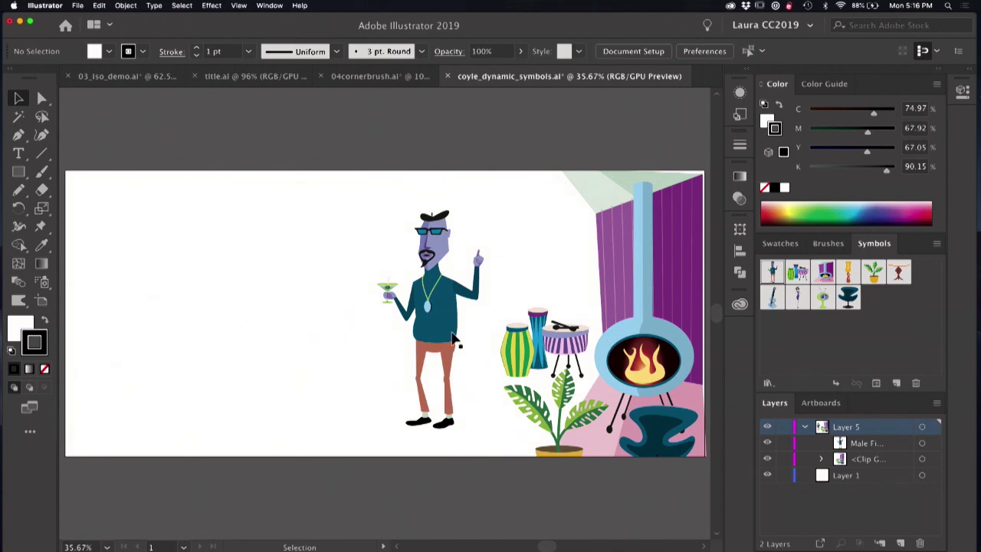
mouse_move(444, 335)
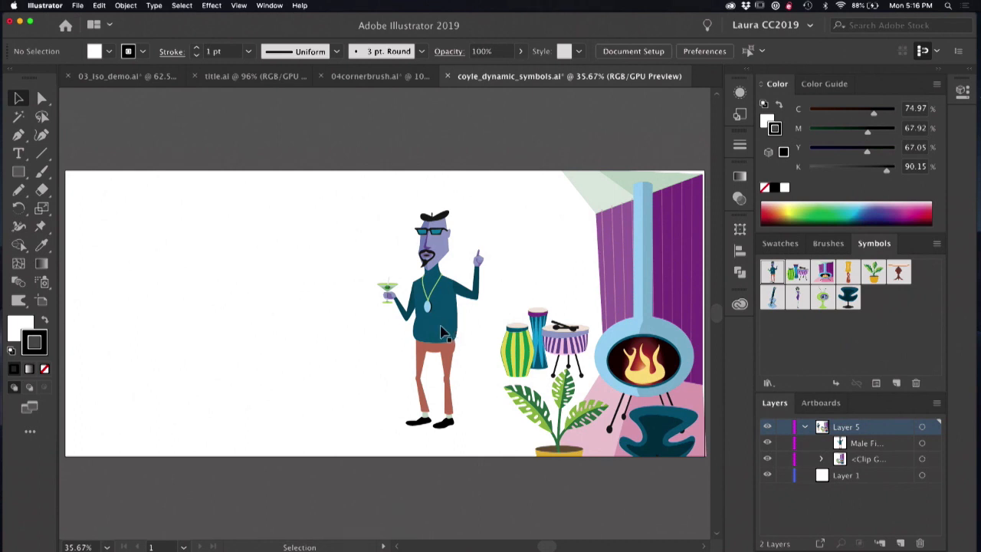
click(430, 335)
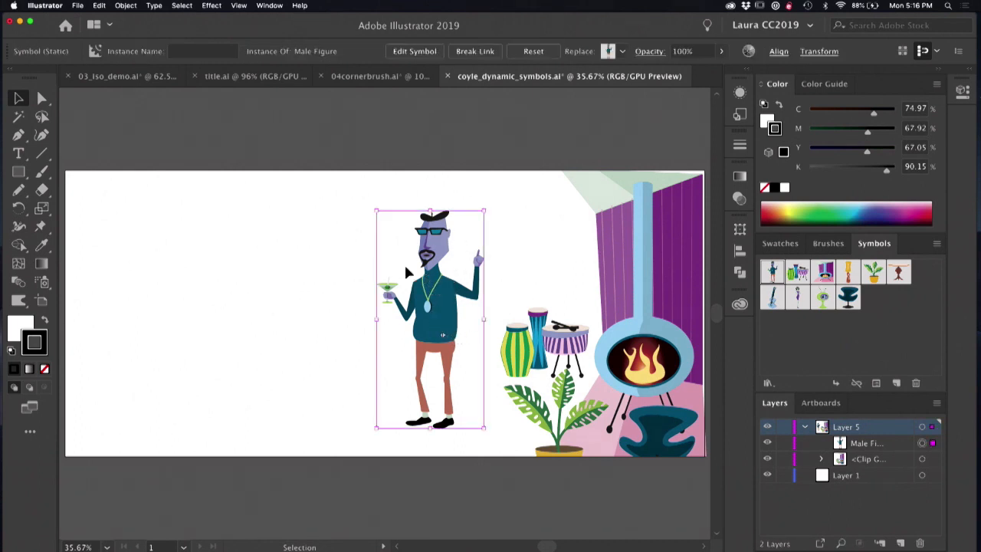
mouse_move(466, 366)
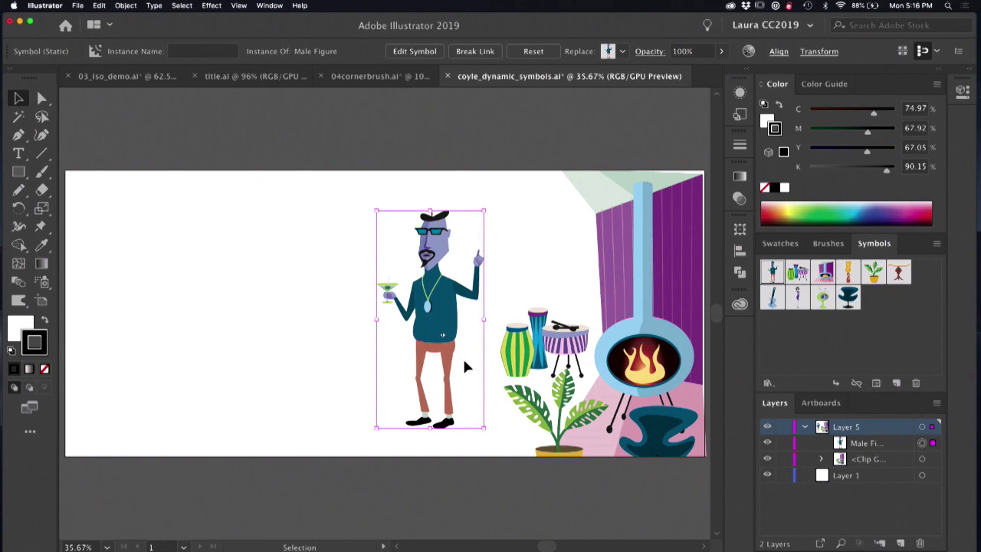
mouse_move(460, 376)
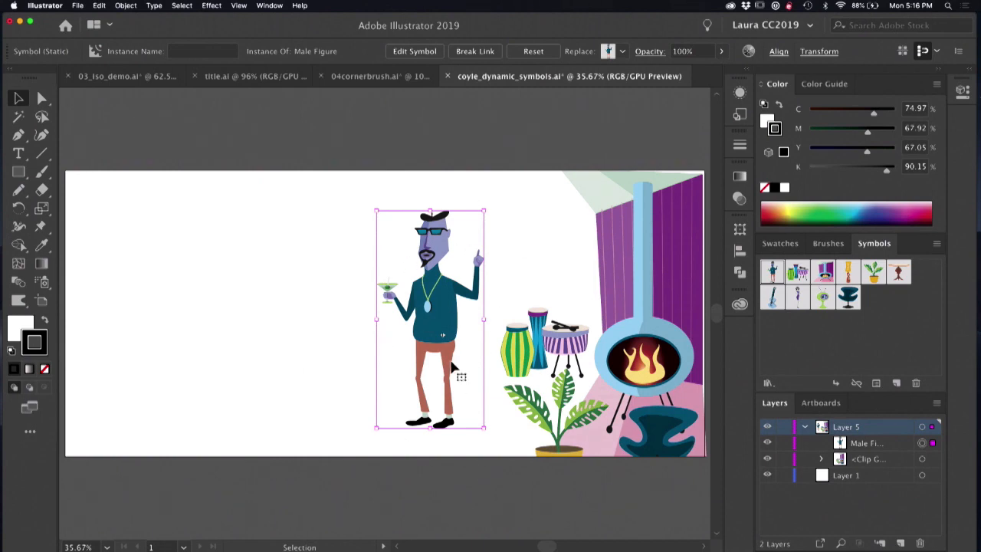
mouse_move(487, 408)
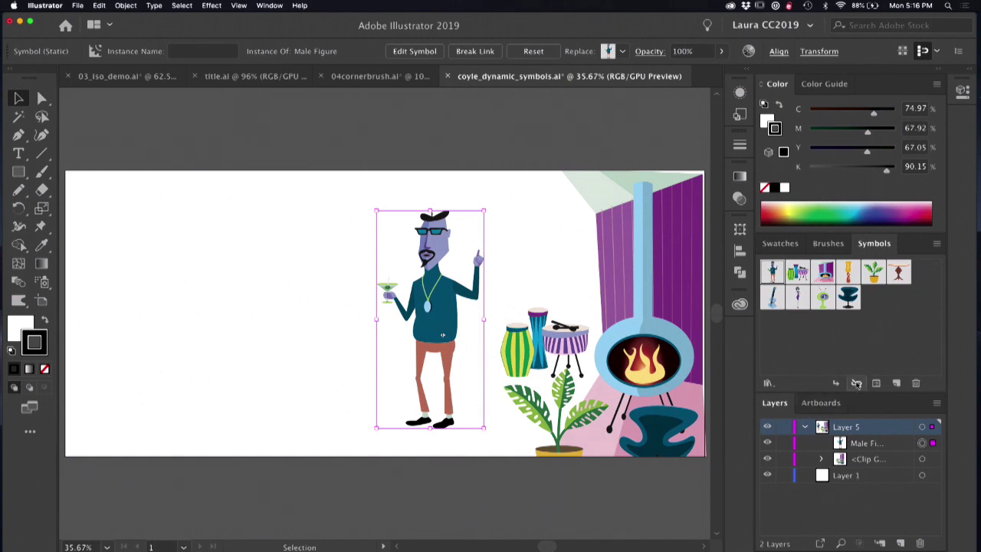
click(475, 51)
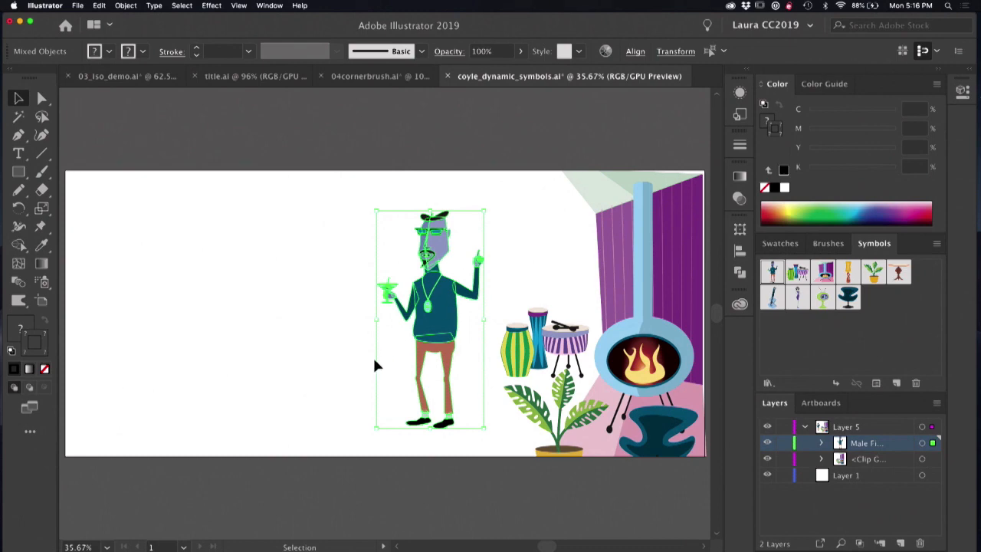
Create a new Dynamic Symbol named New Symbol from the figure artwork.
click(447, 320)
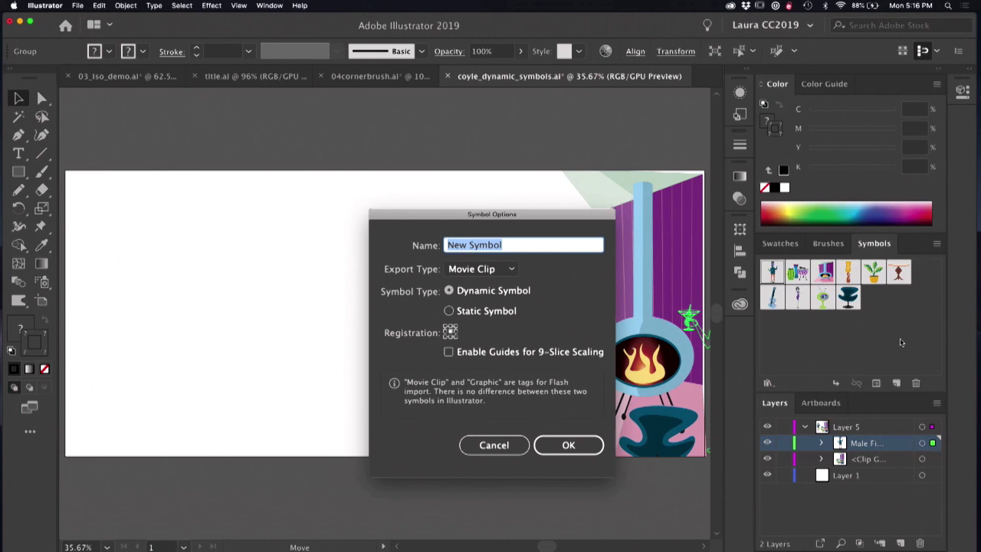
mouse_move(442, 306)
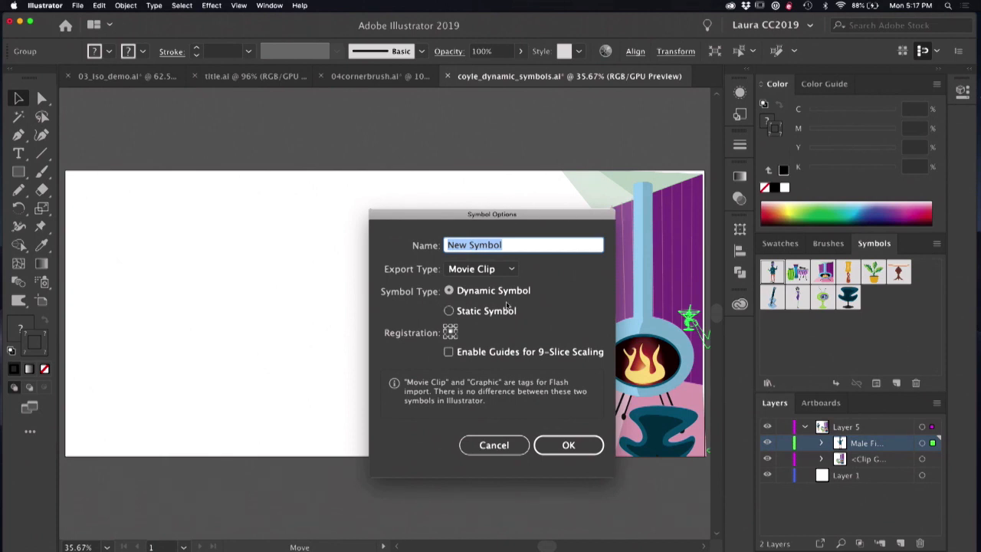
click(568, 445)
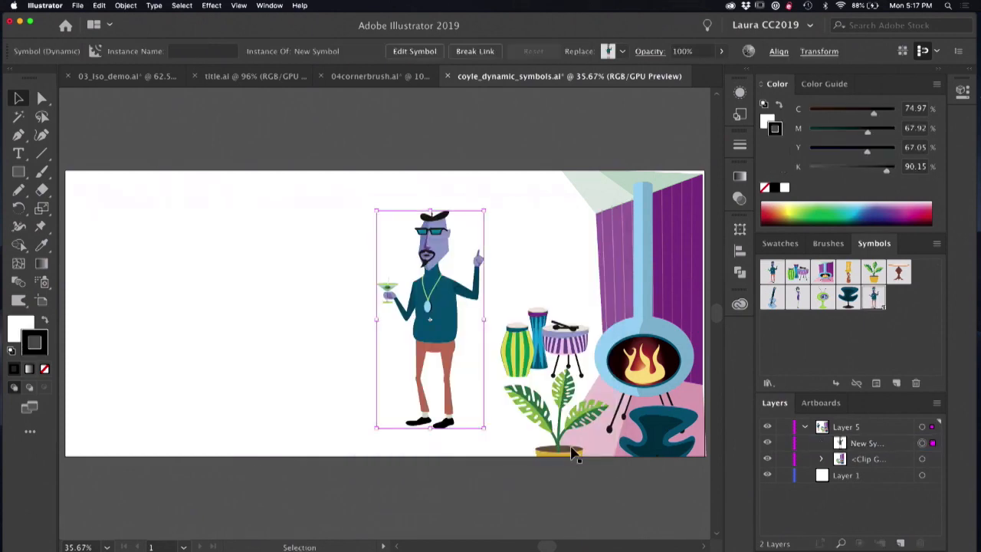
mouse_move(901, 344)
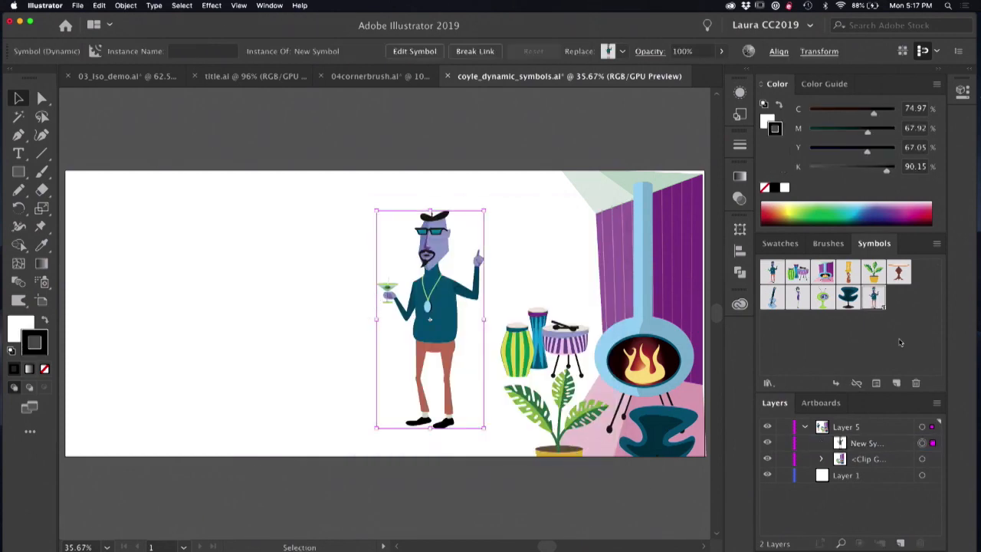
mouse_move(886, 312)
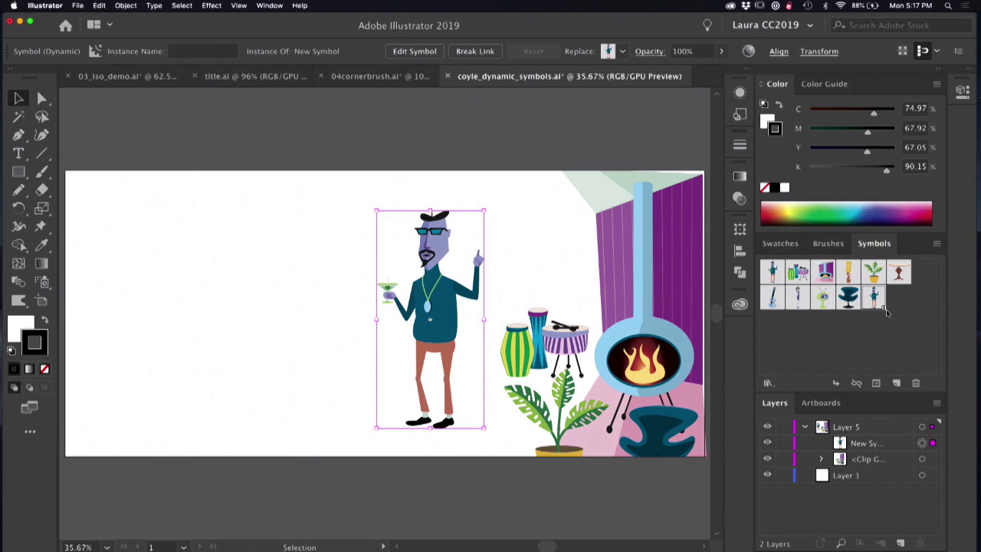
mouse_move(643, 293)
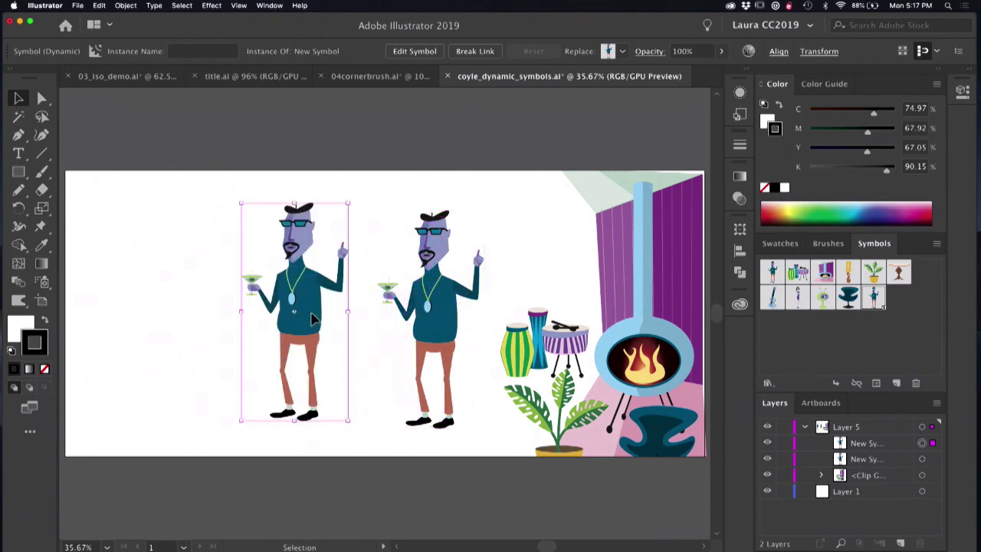
Duplicate the figure instance so copies stand in a row left of the tiki scene.
drag(294, 314, 138, 314)
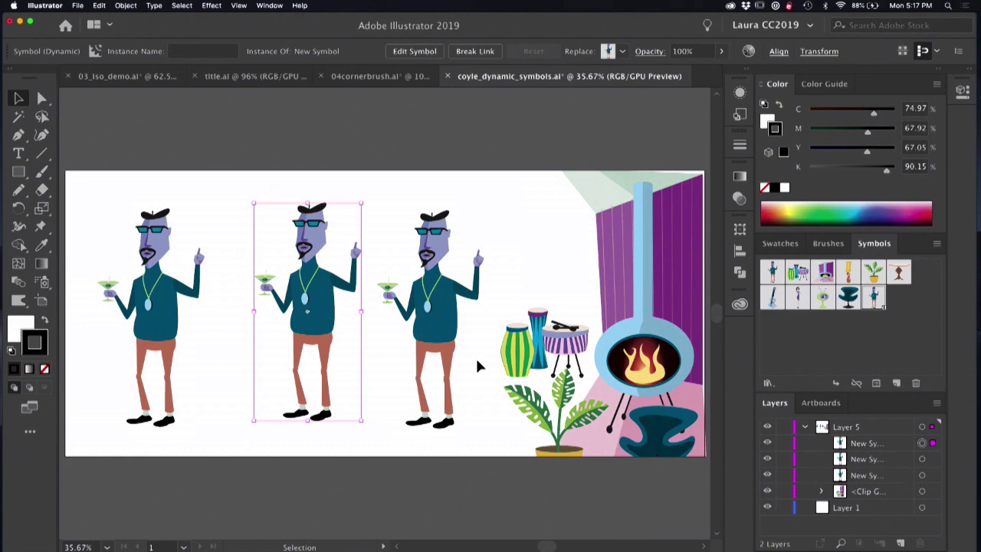
mouse_move(528, 308)
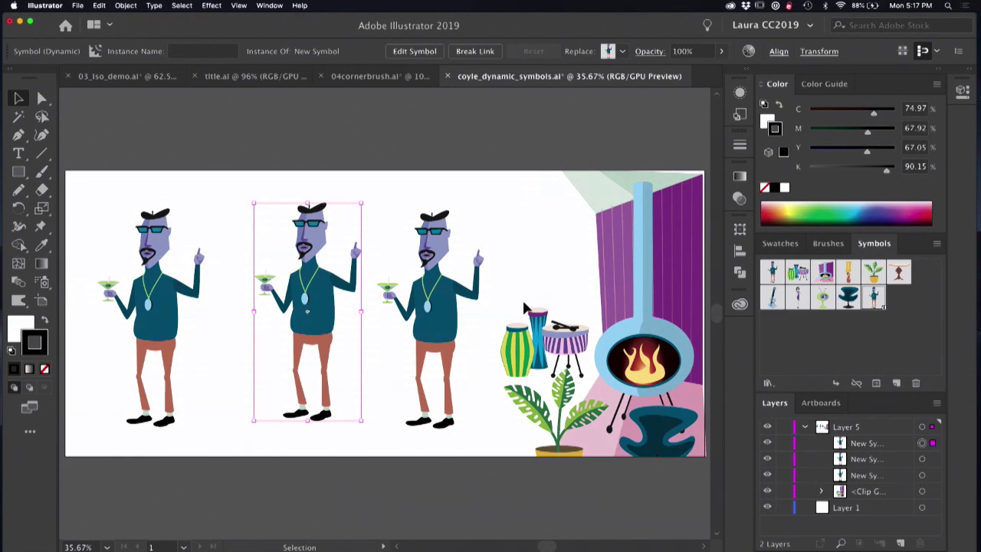
Give the right figure's shirt the red-black pattern graphic style via Direct Selection.
click(42, 98)
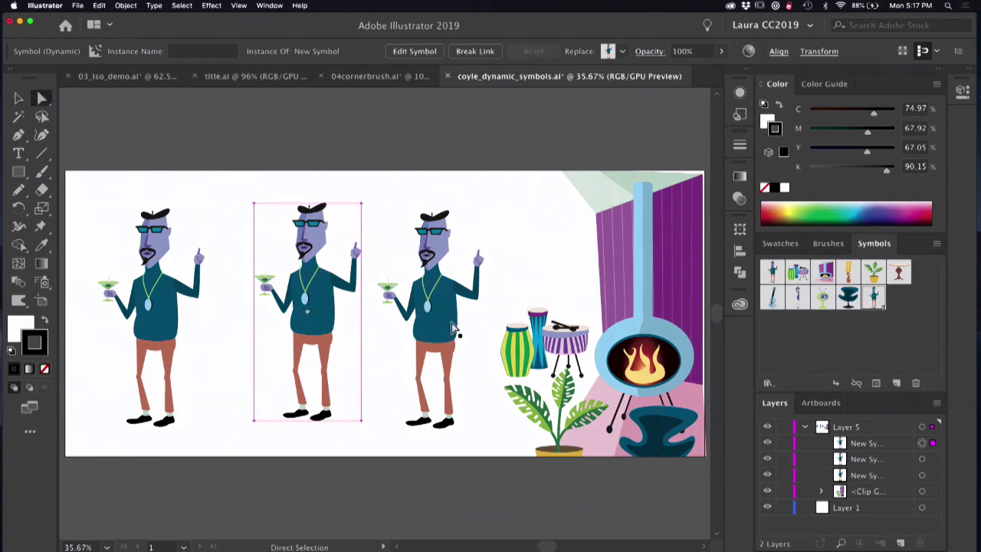
click(430, 307)
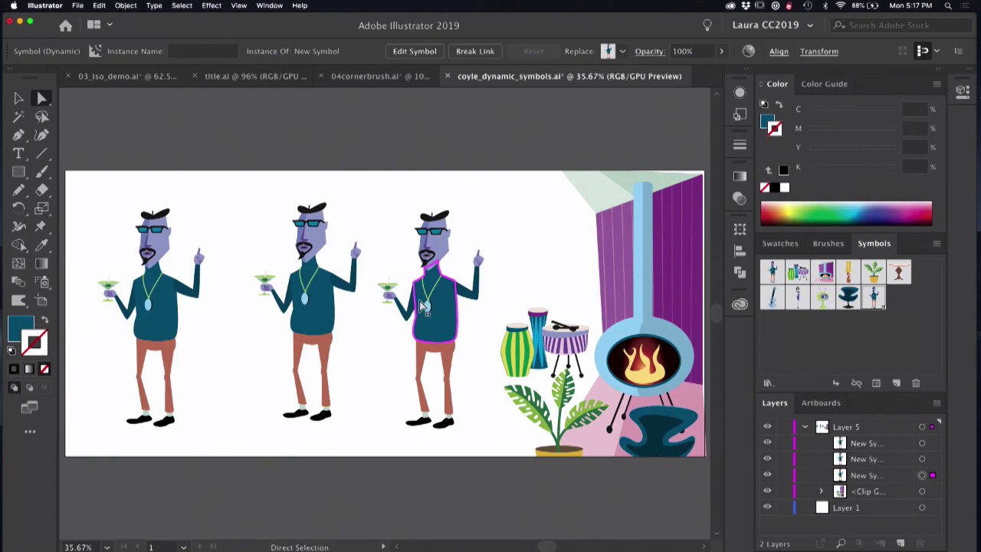
mouse_move(460, 299)
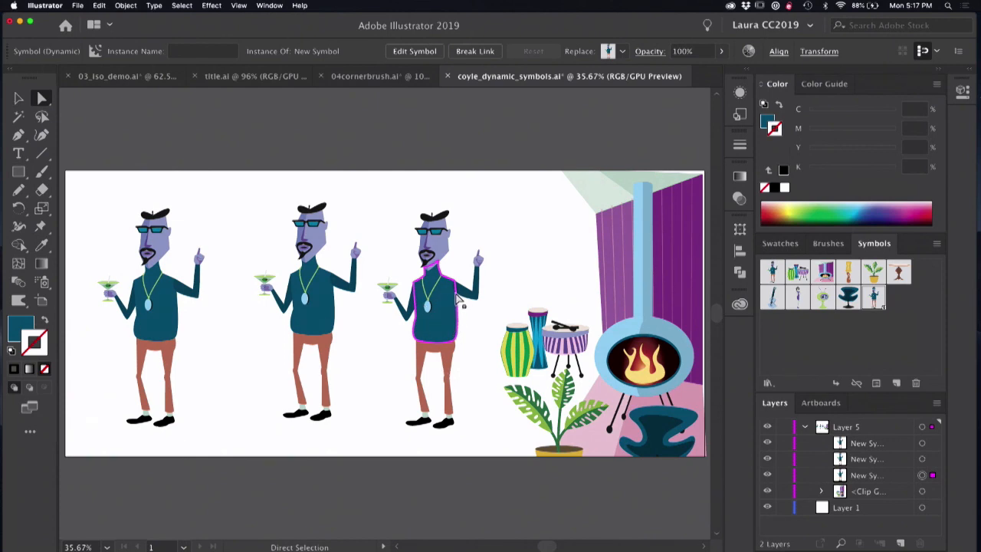
mouse_move(457, 298)
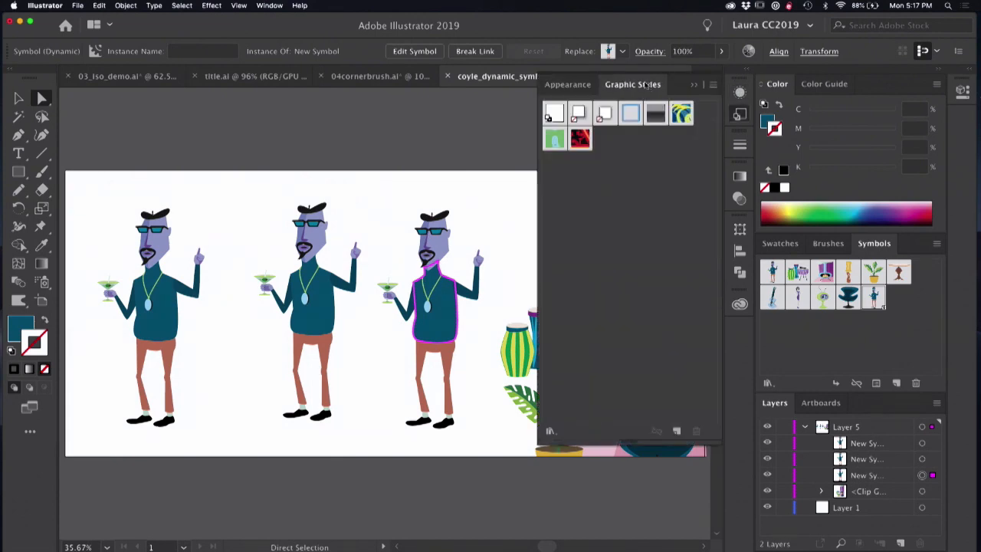
click(579, 138)
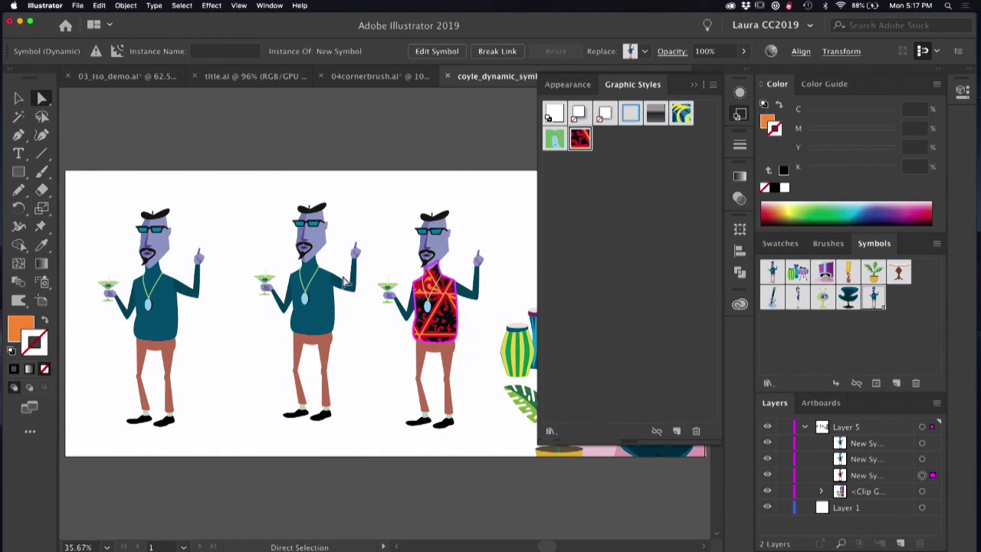
mouse_move(331, 321)
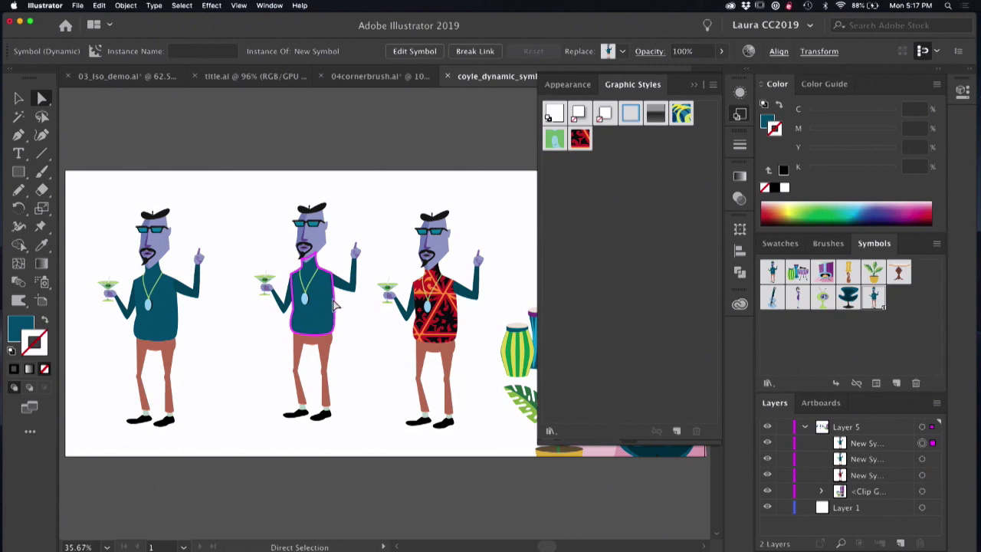
Give the middle shirt the green pattern and the left shirt the yellow-blue pattern.
click(555, 138)
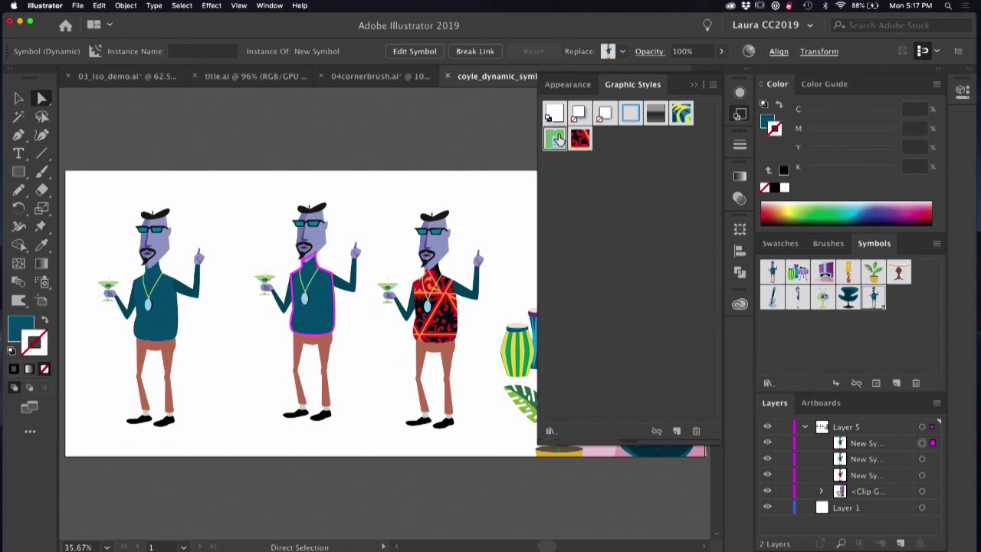
click(554, 138)
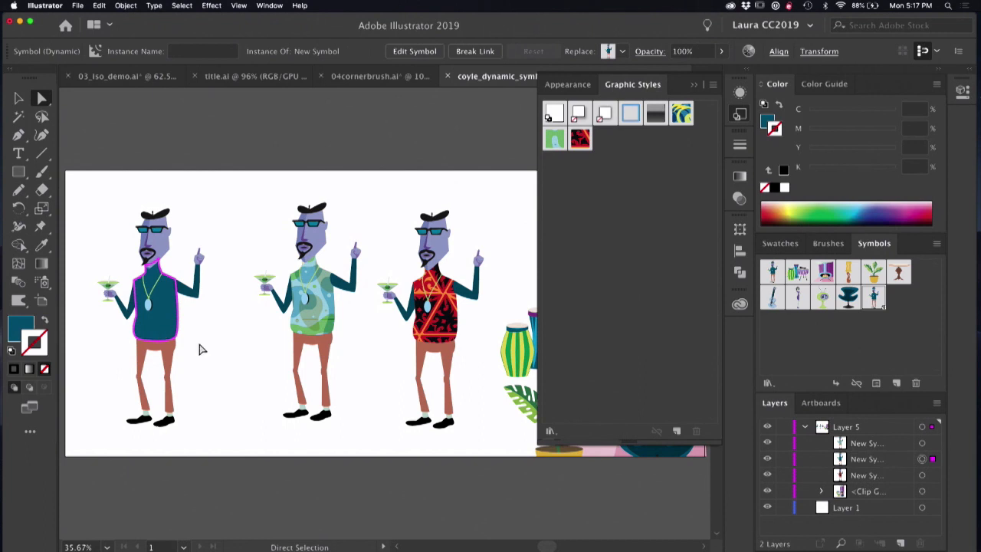
mouse_move(681, 113)
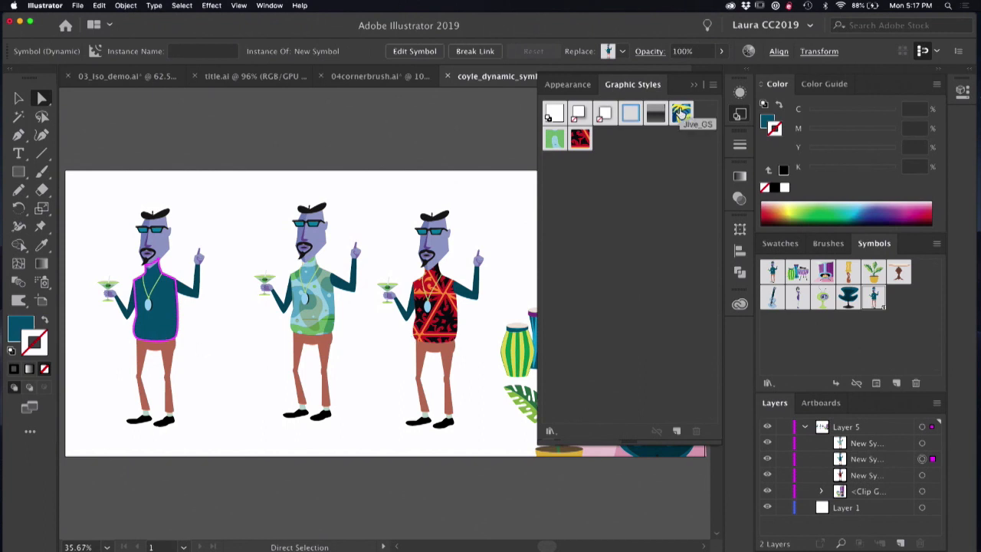
click(681, 113)
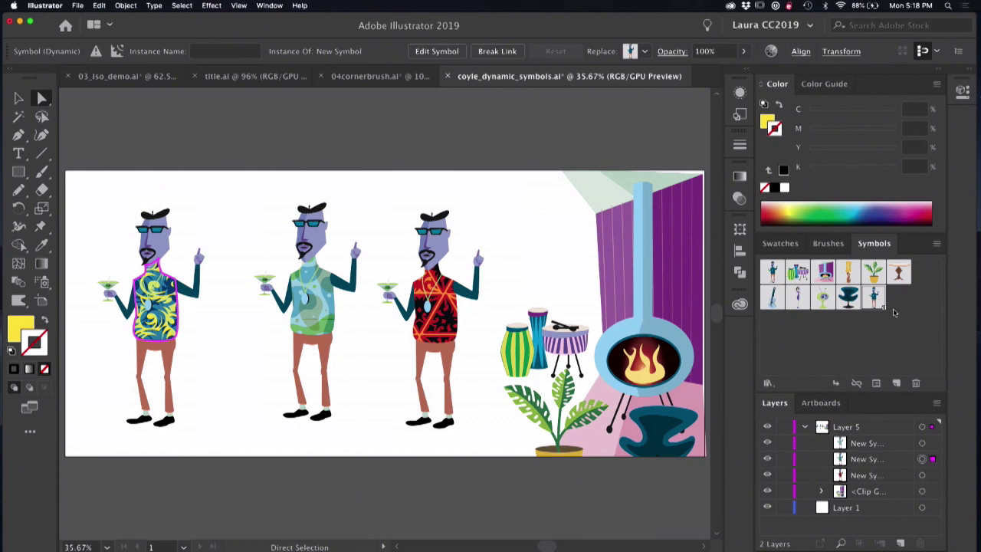
mouse_move(871, 300)
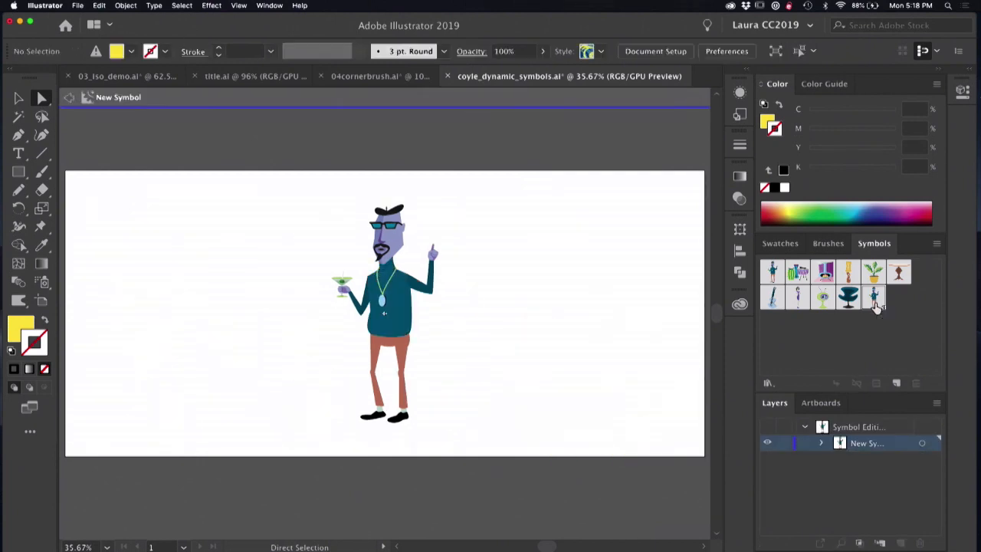
Start drawing the hat outline above the figure's head with the Pen tool inside the symbol.
click(19, 135)
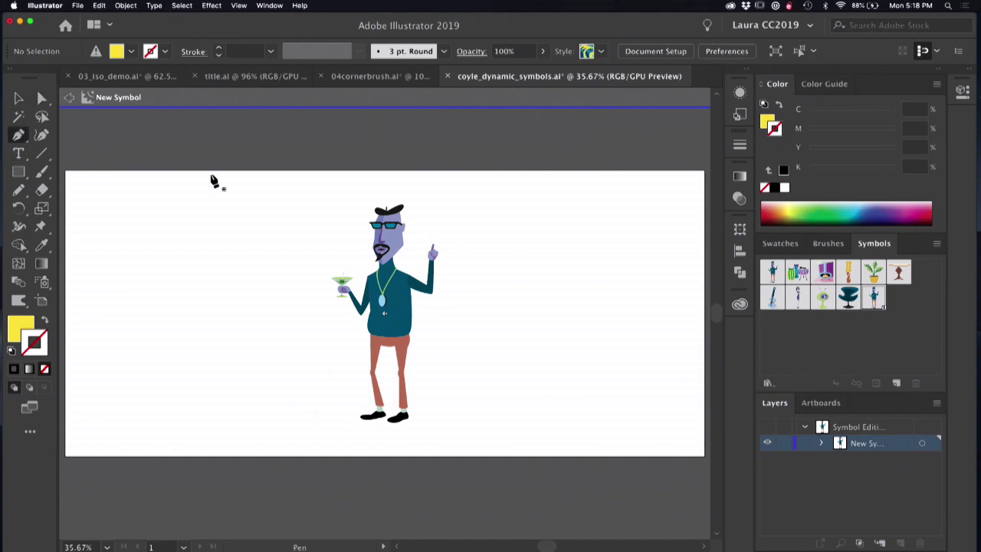
click(360, 209)
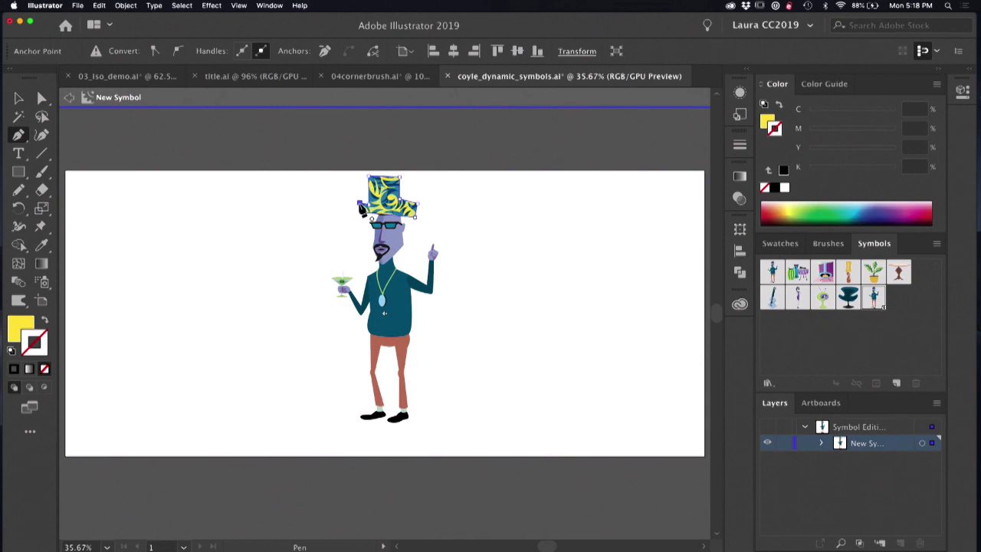
mouse_move(69, 98)
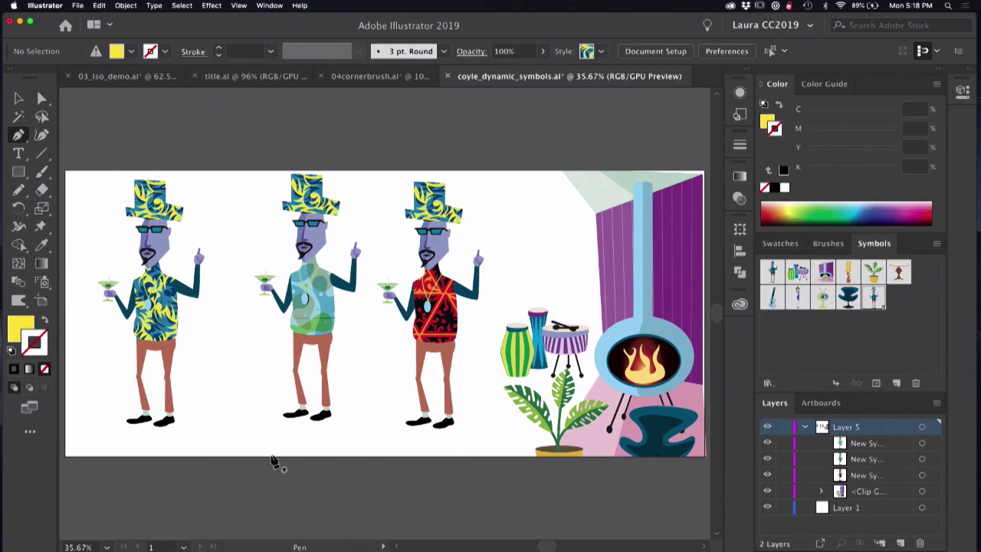
mouse_move(245, 420)
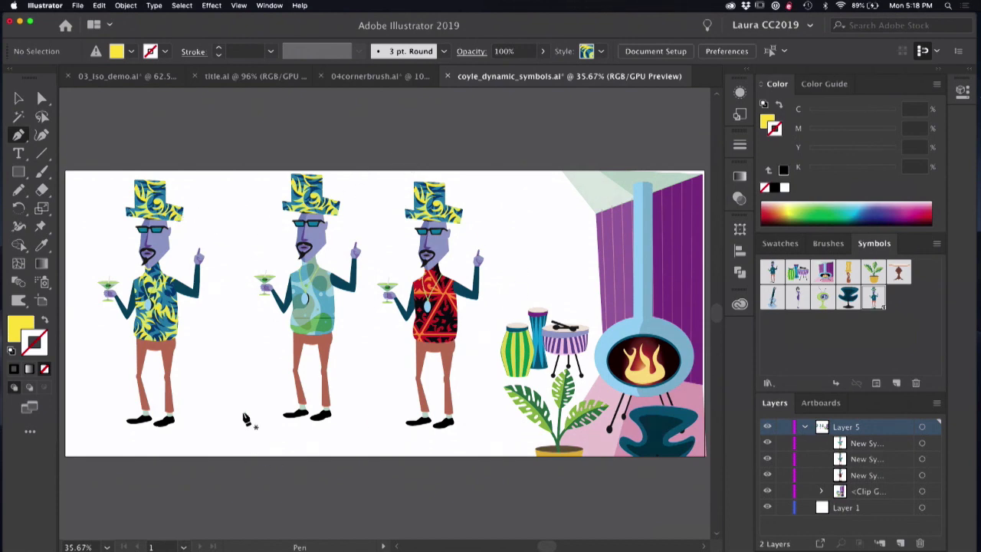